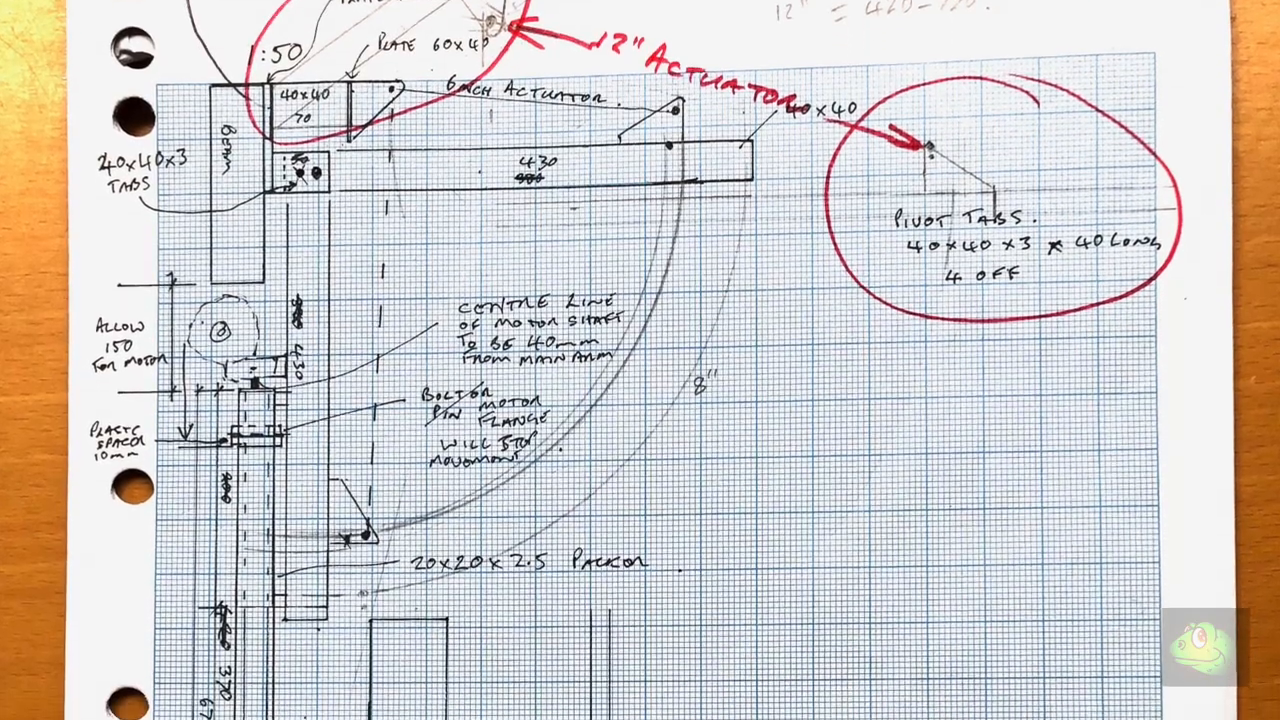
{"action": "scroll", "scroll_direction": "down", "scroll_amount": 3}
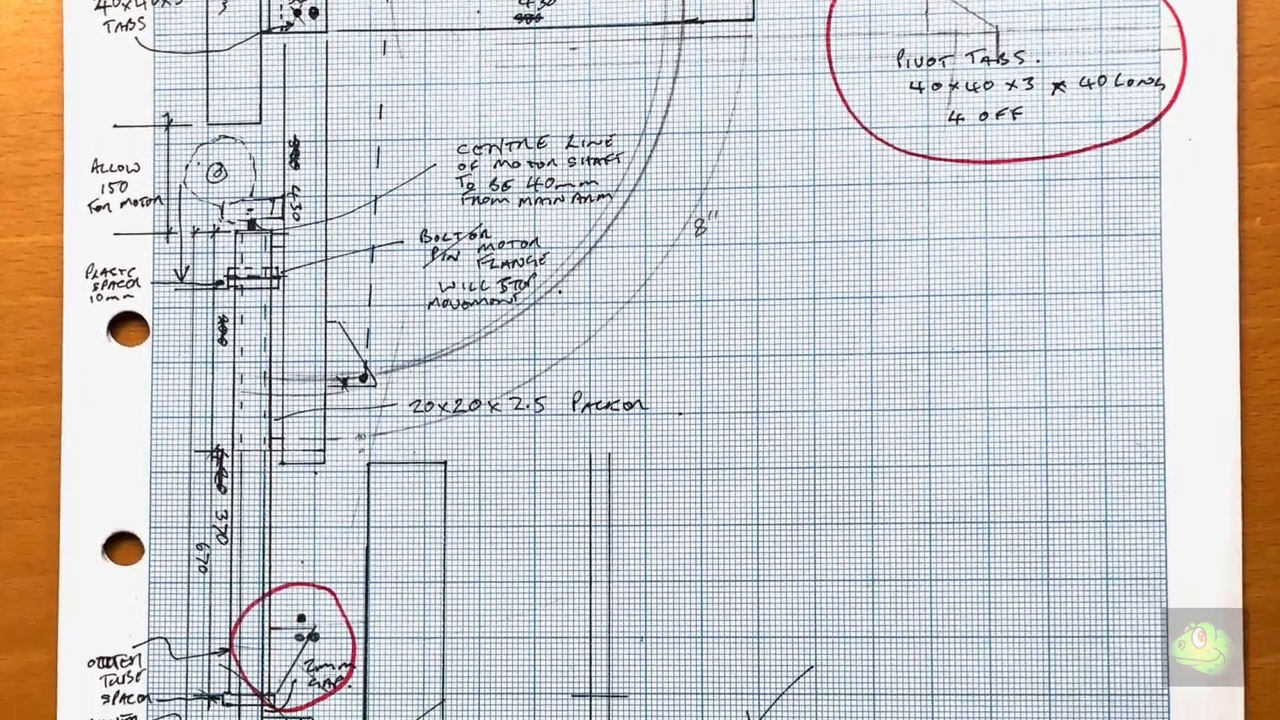
{"action": "scroll", "scroll_direction": "down", "scroll_amount": 3}
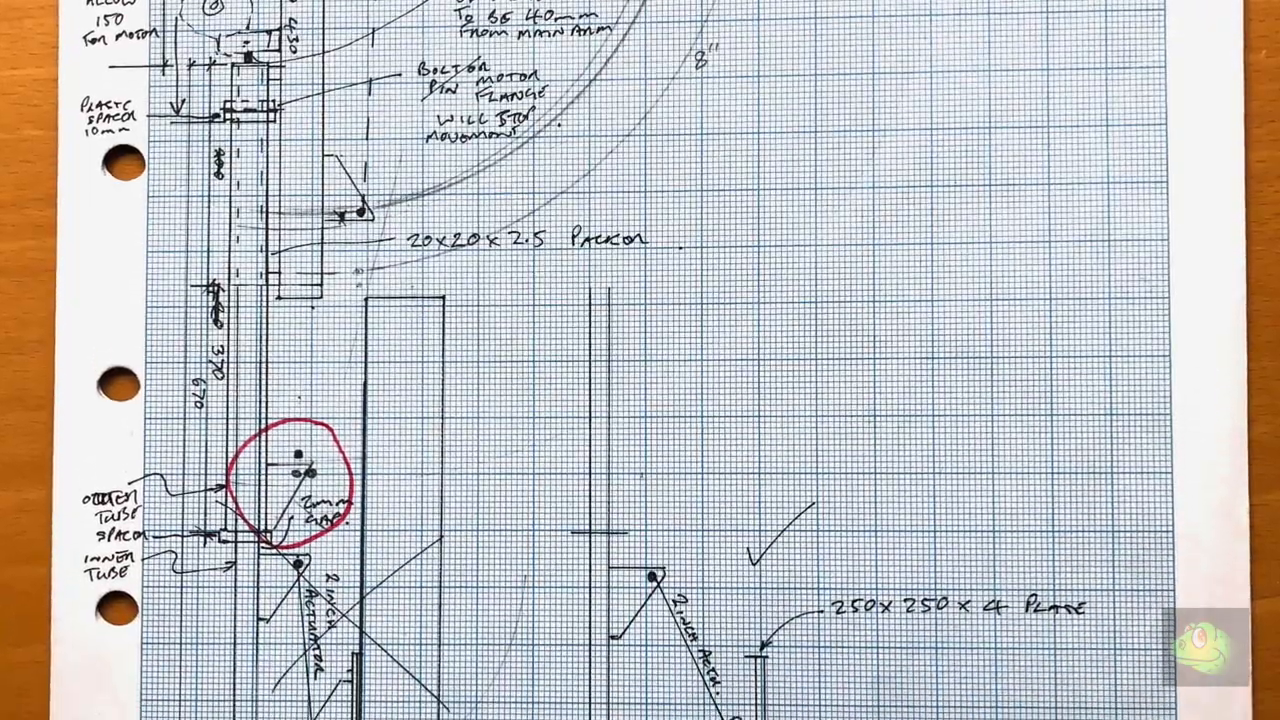